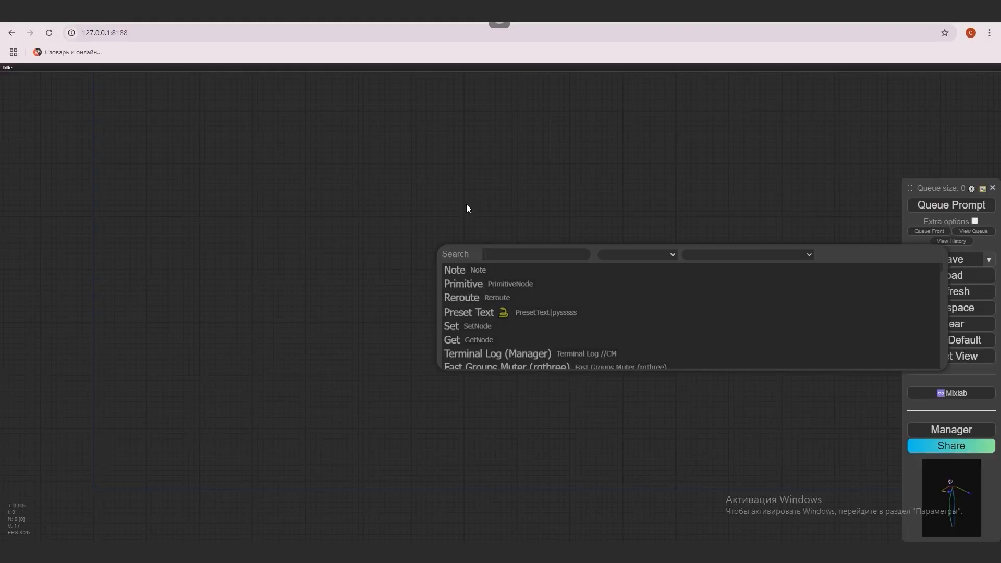
- Add a DWPose Estimator node ('dwp') and a Load Video (Path) node ('path') to the canvas
{"action": "type", "text": "dwp"}
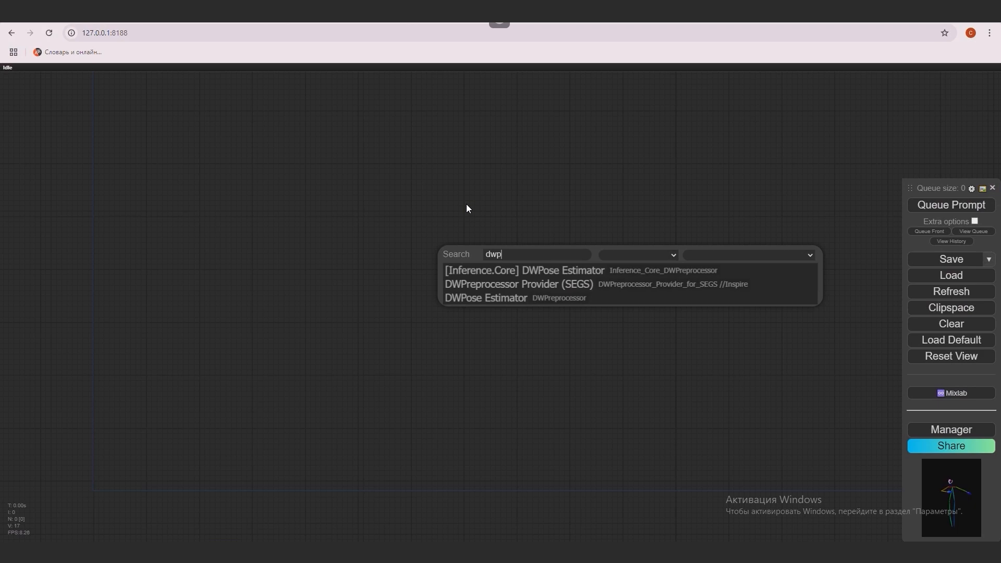
{"action": "left_click", "coordinate": [486, 298]}
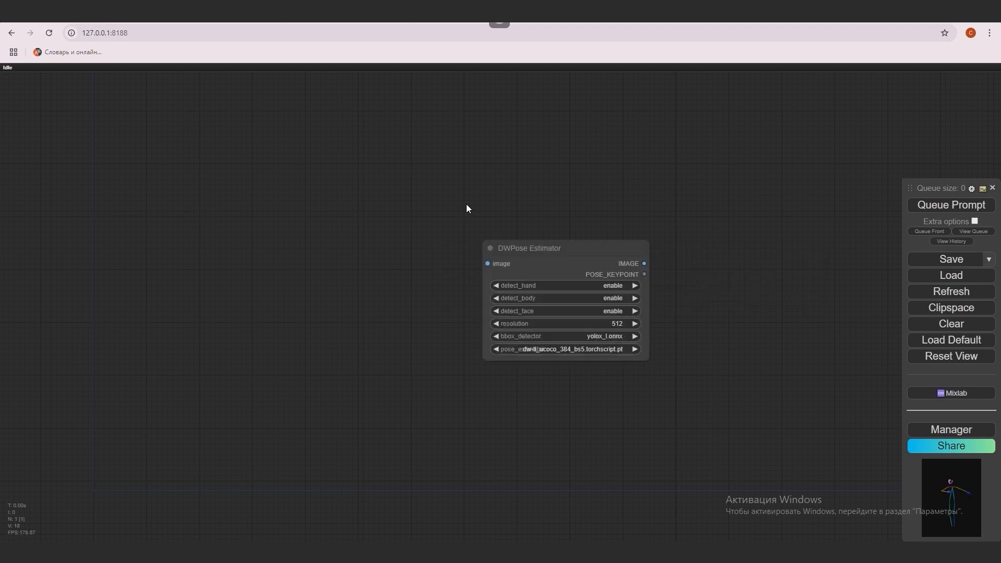
{"action": "double_click", "coordinate": [467, 208]}
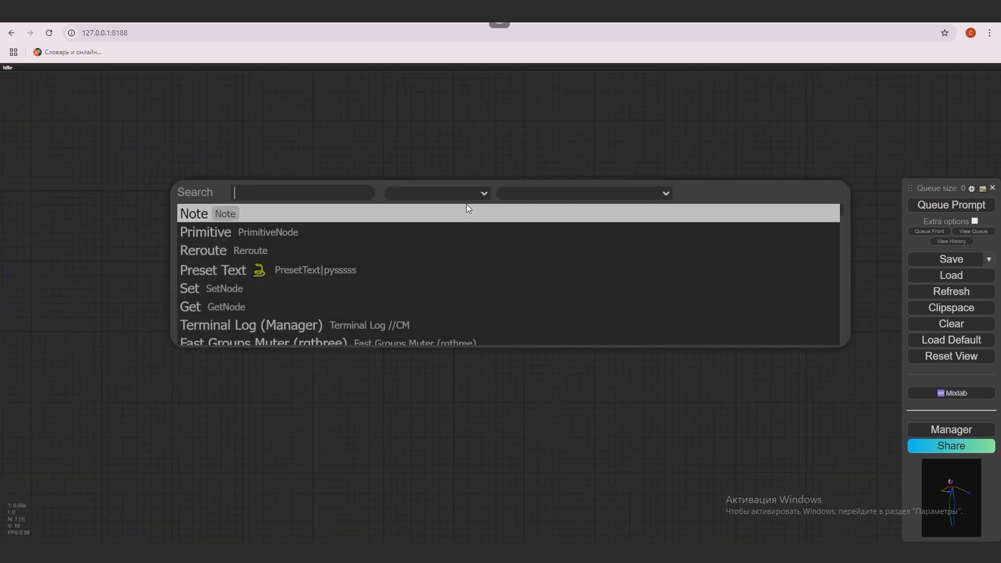
{"action": "type", "text": "path"}
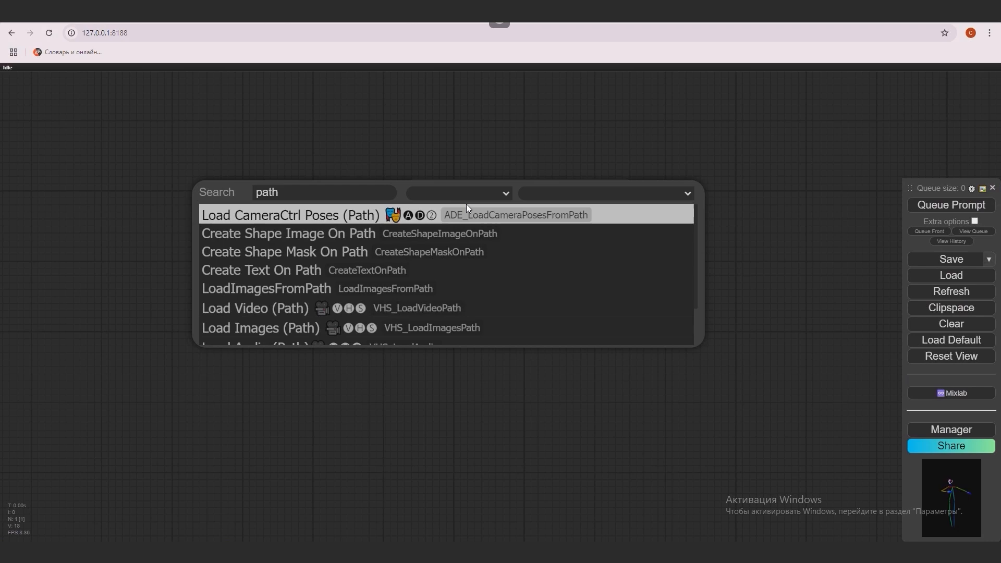
{"action": "left_click", "coordinate": [255, 309]}
{"action": "type", "text": "pre"}
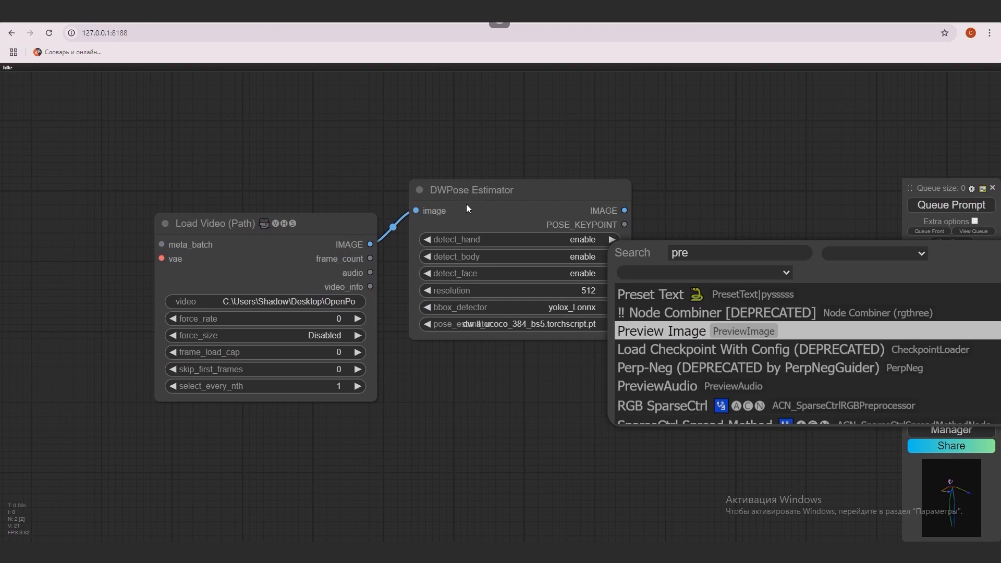
{"action": "left_click", "coordinate": [661, 331]}
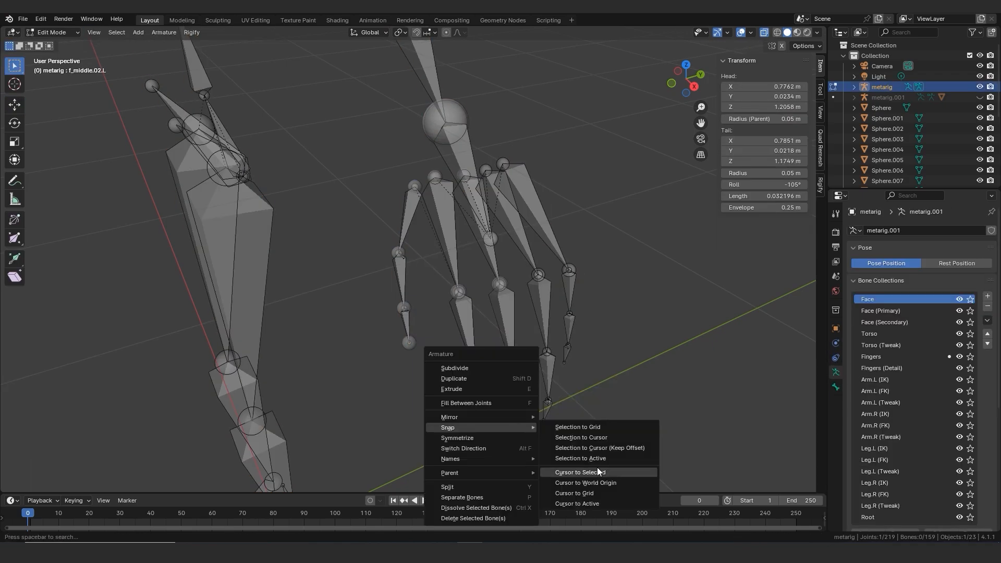
- Snap the 3D cursor to the selected bone and move the joint sphere onto it
{"action": "left_click", "coordinate": [580, 472]}
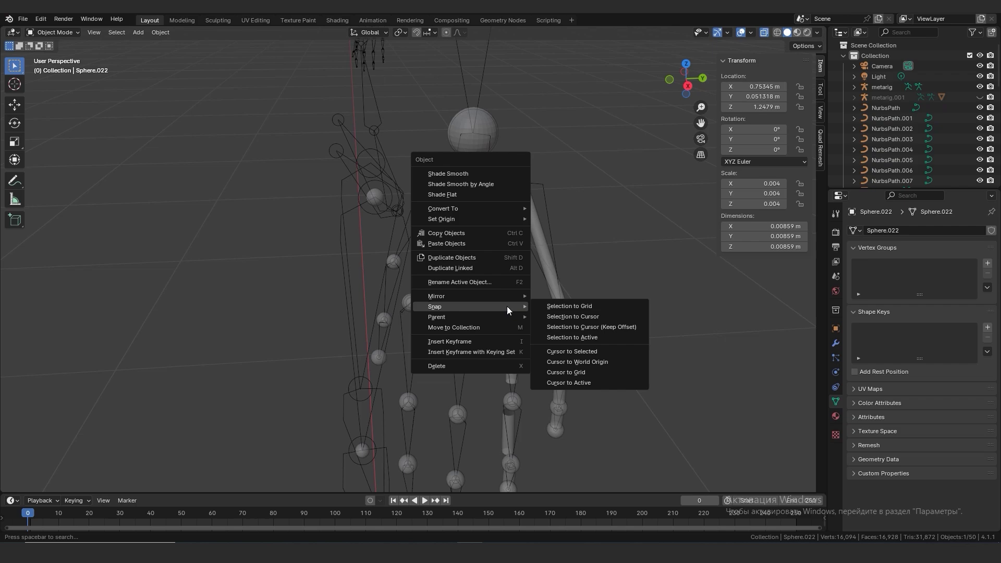
{"action": "left_click", "coordinate": [572, 316]}
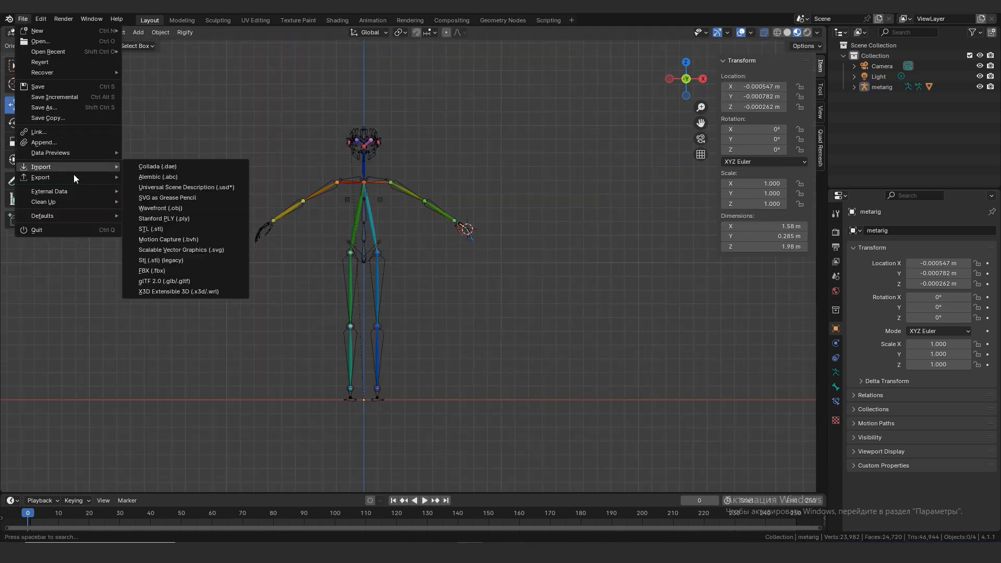
- Export the armature and mesh as openpose23.fbx
{"action": "left_click", "coordinate": [151, 270]}
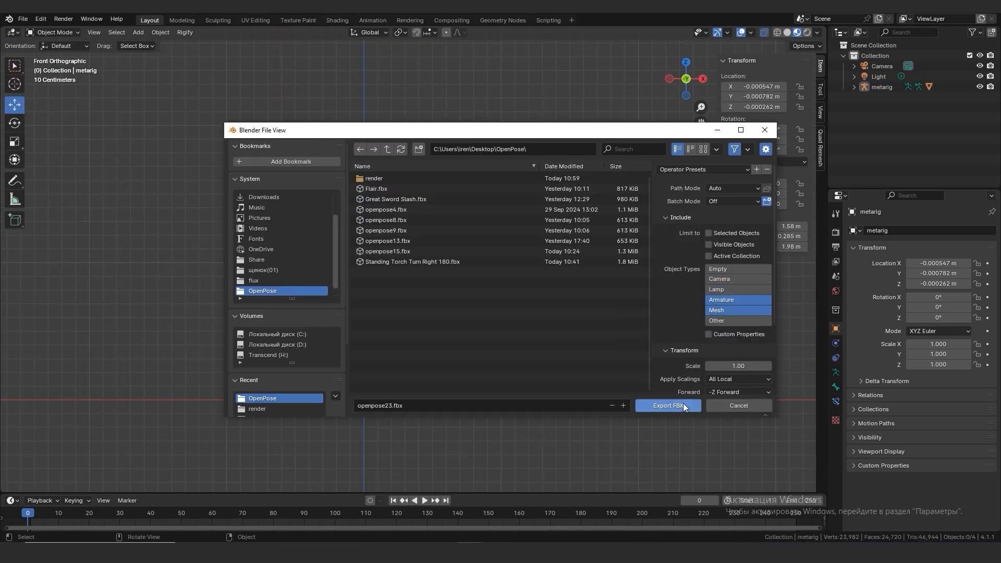
{"action": "left_click", "coordinate": [668, 405]}
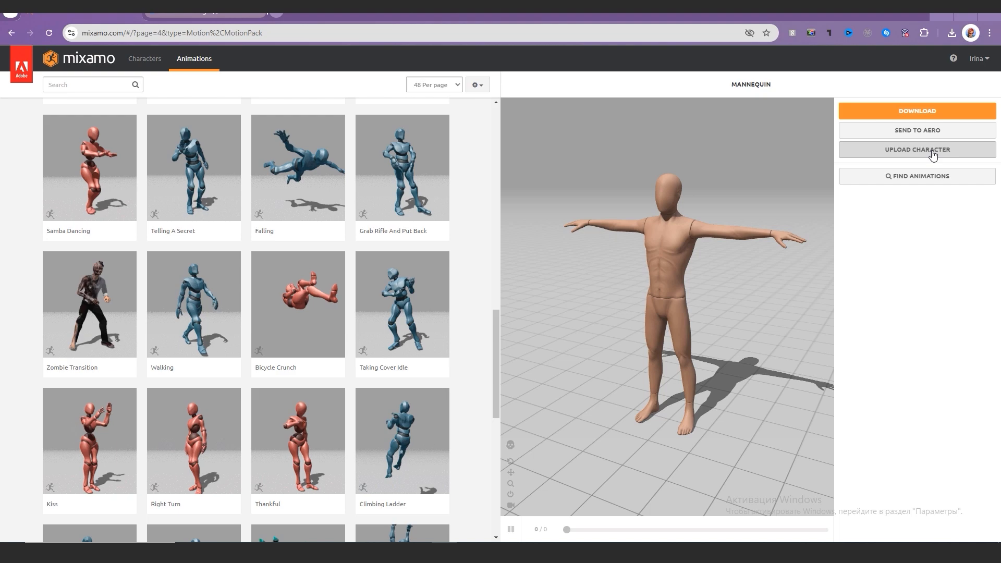
- Upload the exported FBX to Mixamo and accept the auto-rigged skeleton
{"action": "left_click", "coordinate": [917, 150]}
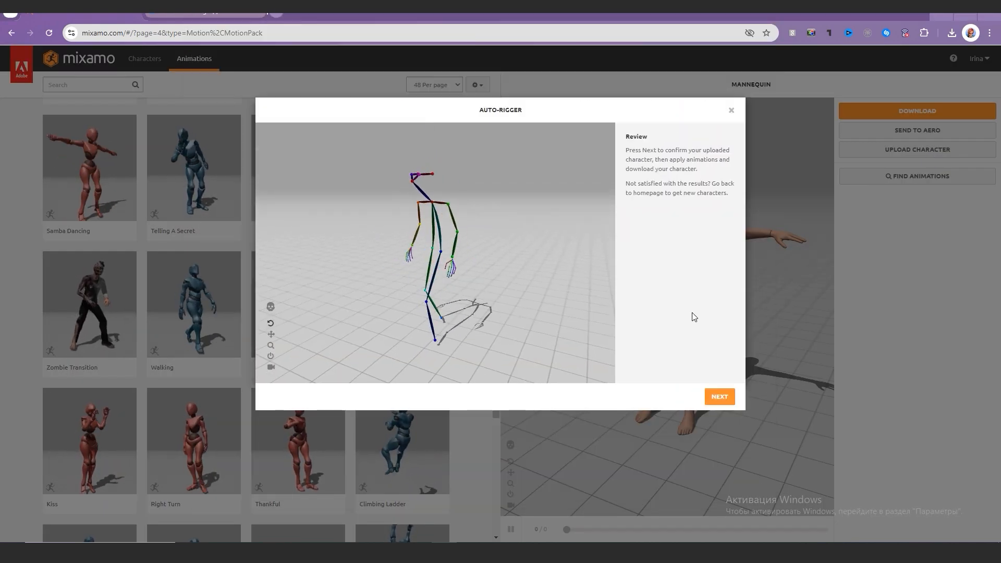
{"action": "left_click", "coordinate": [719, 396]}
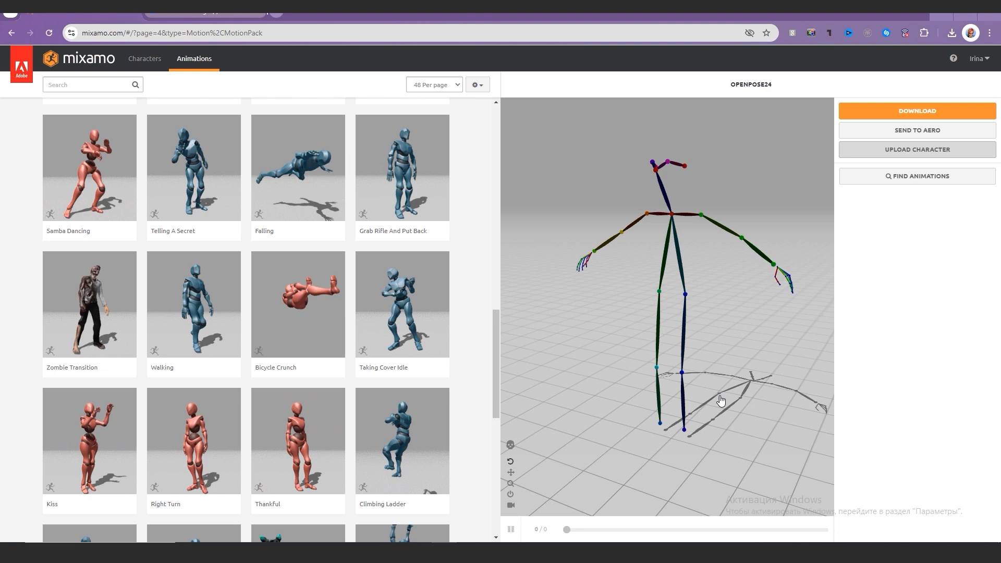
{"action": "left_click", "coordinate": [196, 302]}
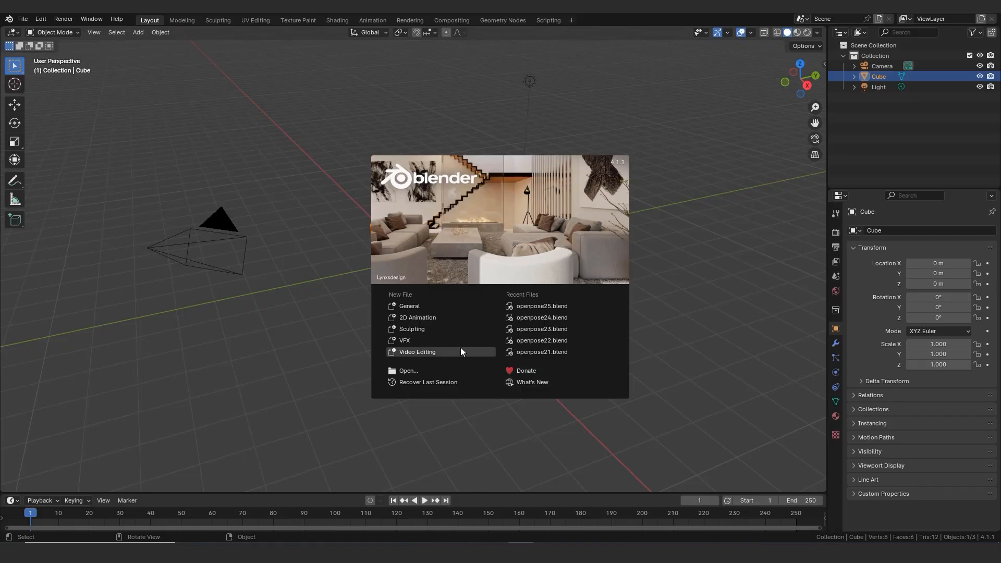
{"action": "left_click", "coordinate": [417, 317]}
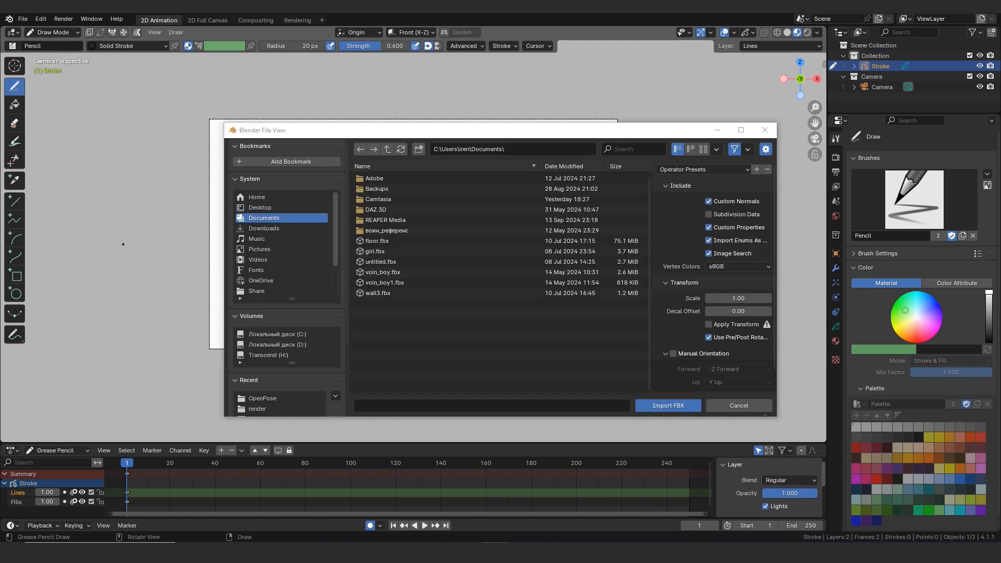
- Import the Mixamo rig FBX file into the 2D Animation scene
{"action": "left_click", "coordinate": [667, 405]}
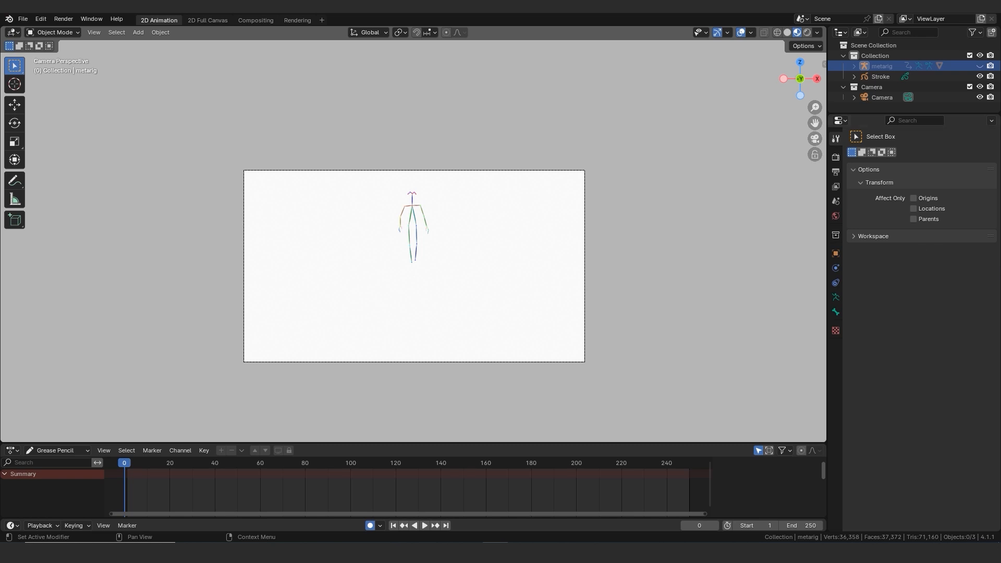
- Set the output resolution to 1080×1920 at 30 fps with PNG file format
{"action": "left_click", "coordinate": [836, 157]}
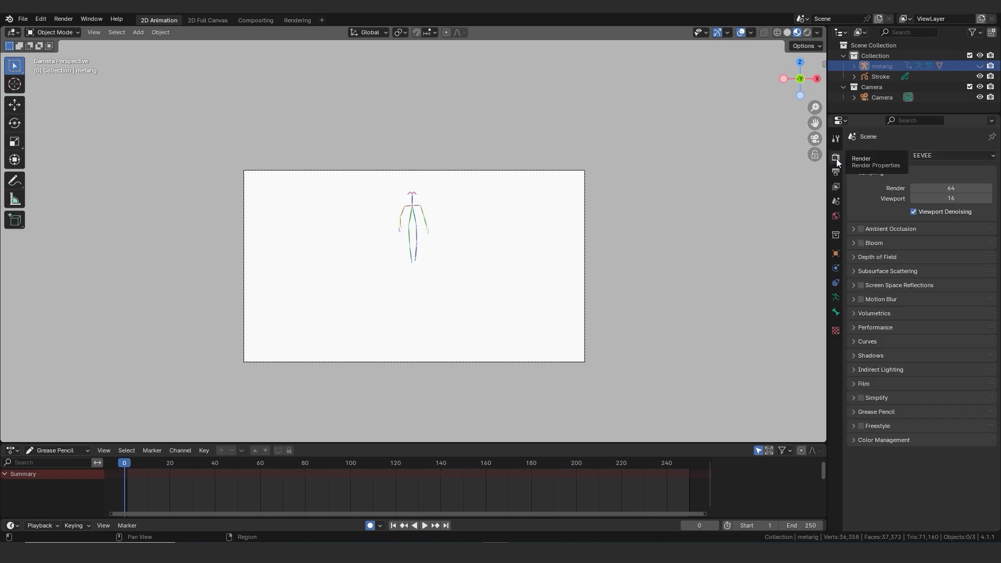
{"action": "left_click", "coordinate": [835, 171]}
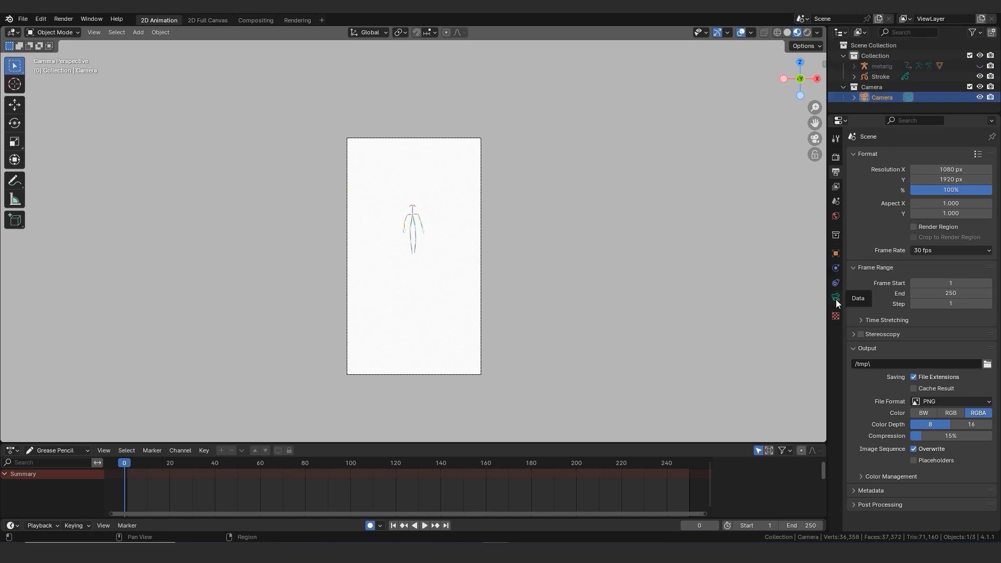
{"action": "left_click", "coordinate": [835, 298]}
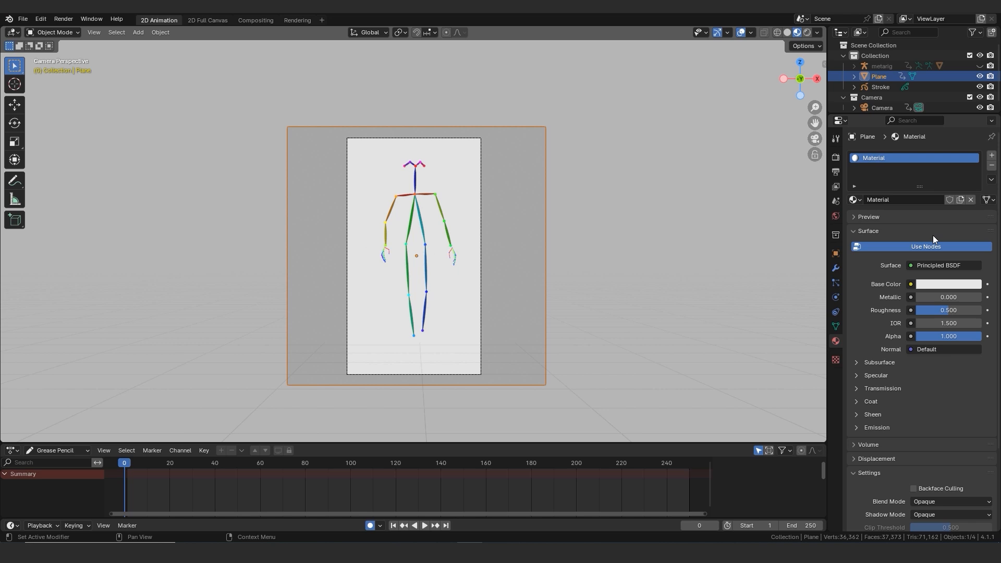
- Set the backdrop plane's base colour to black and render the animation
{"action": "left_click", "coordinate": [948, 284]}
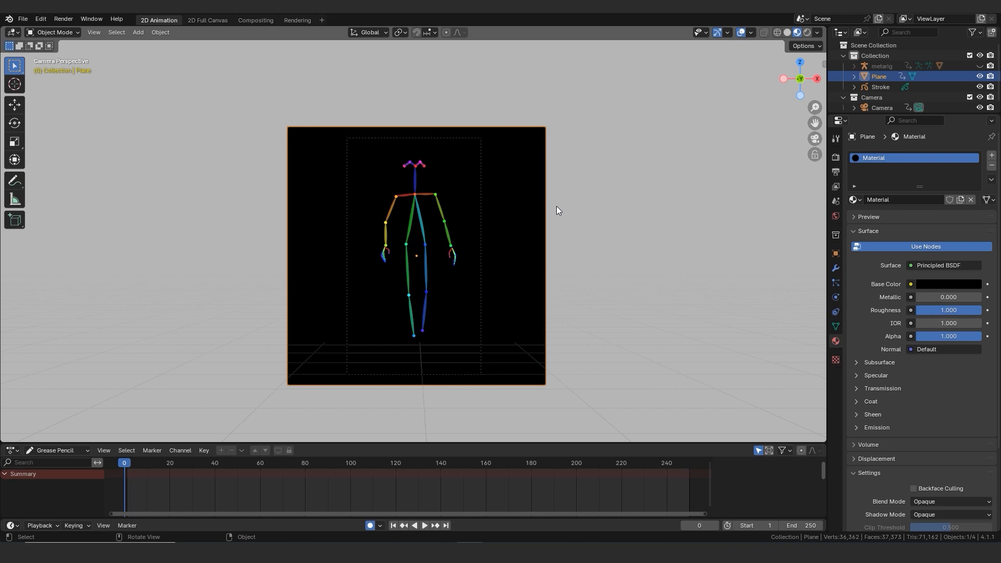
{"action": "left_click", "coordinate": [63, 19]}
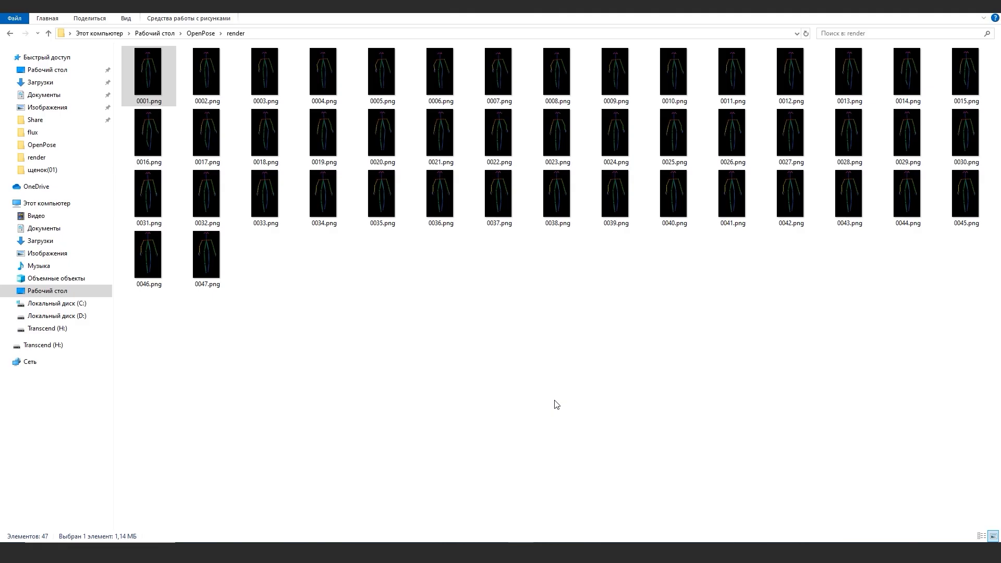
- Open 0001.png from the render folder in the image viewer
{"action": "double_click", "coordinate": [149, 72]}
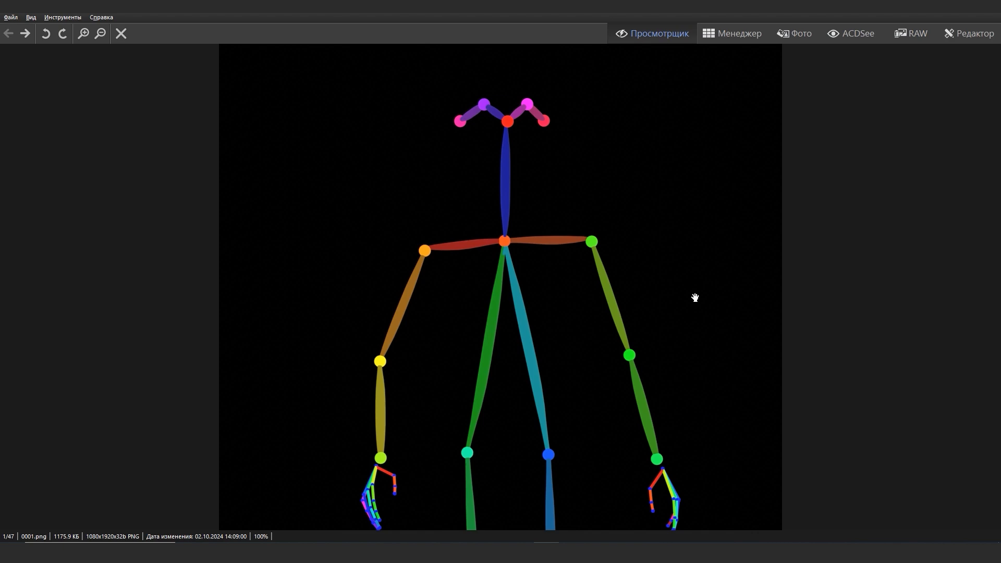
- Zoom out twice on pose frame 0001.png in ACDSee
{"action": "left_click", "coordinate": [101, 33]}
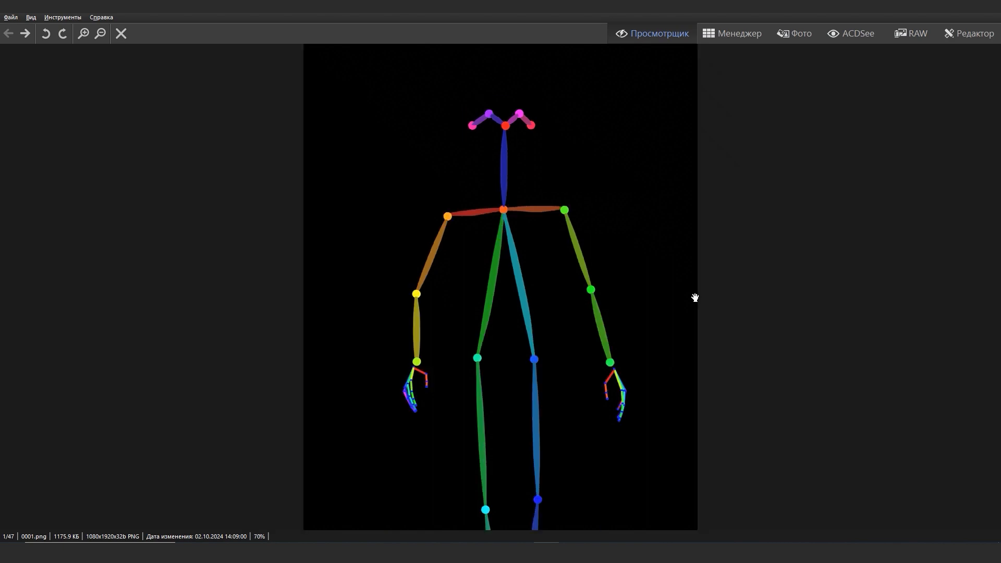
{"action": "left_click", "coordinate": [99, 33]}
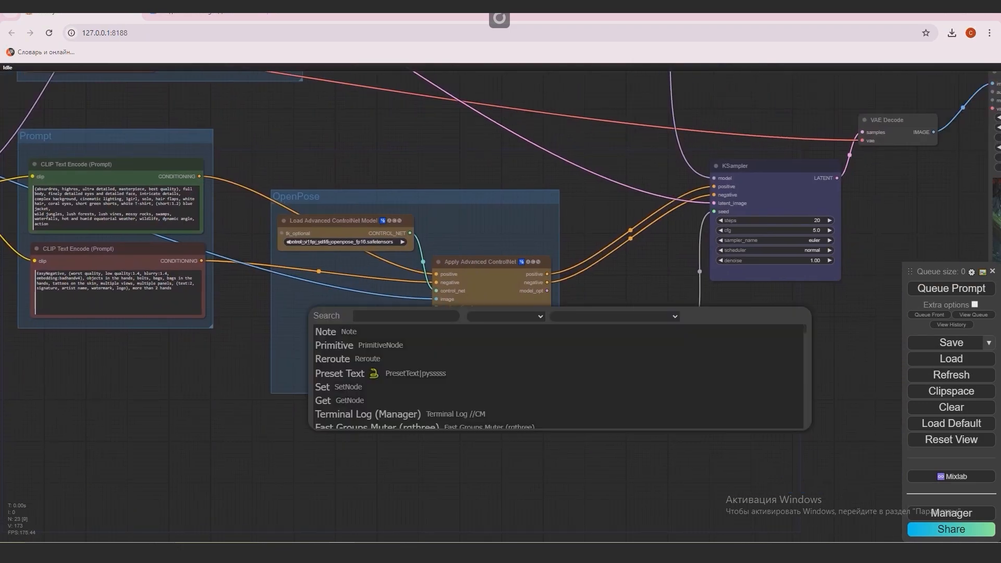
- Search 'dwp' and insert the DWPose Estimator node
{"action": "type", "text": "dwp"}
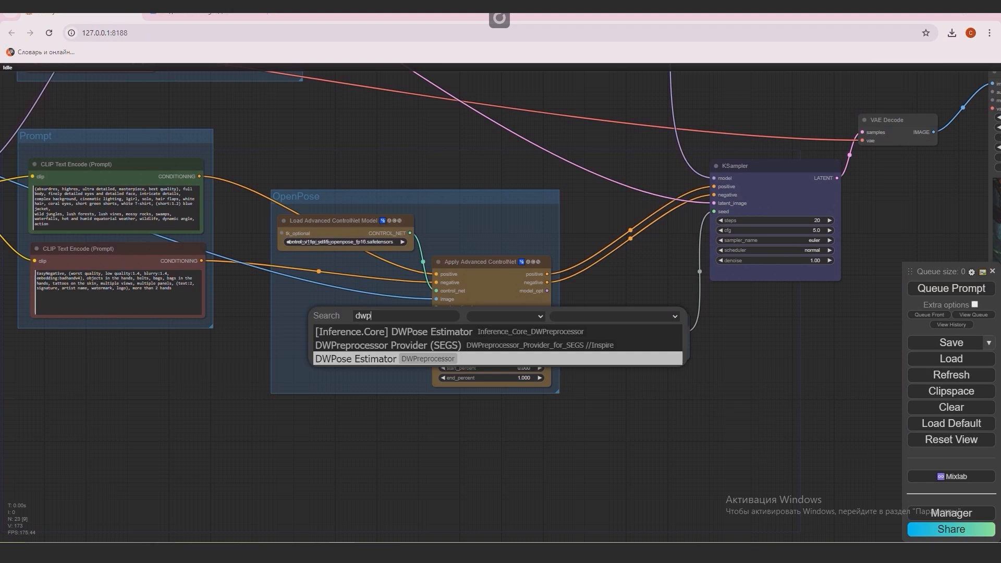
{"action": "left_click", "coordinate": [354, 358]}
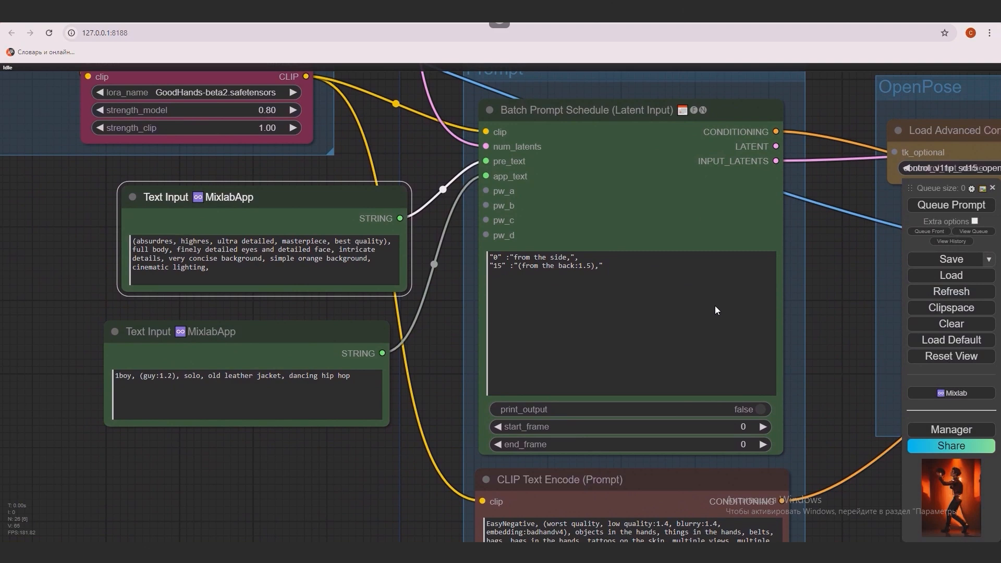
- Select all text of the quality-and-orange-background prompt in the first Text Input node
{"action": "triple_click", "coordinate": [249, 258]}
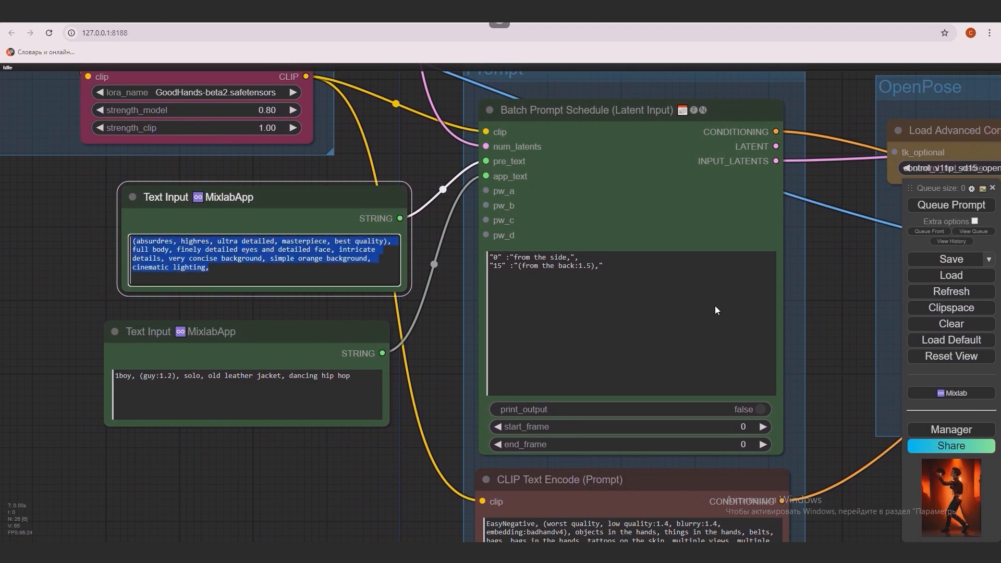